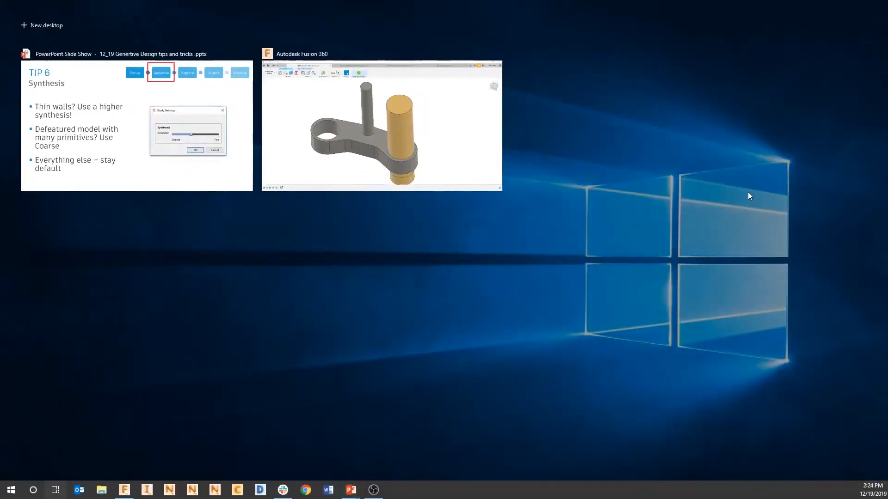
# Return to Fusion 360 and switch to the Generate_Motorcycle Triple Clamp v4 document
pyautogui.click(381, 124)
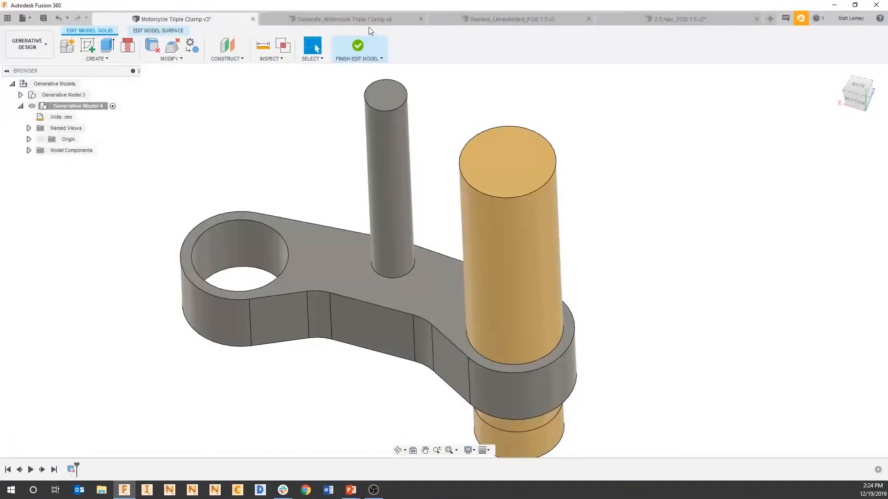
pyautogui.click(343, 18)
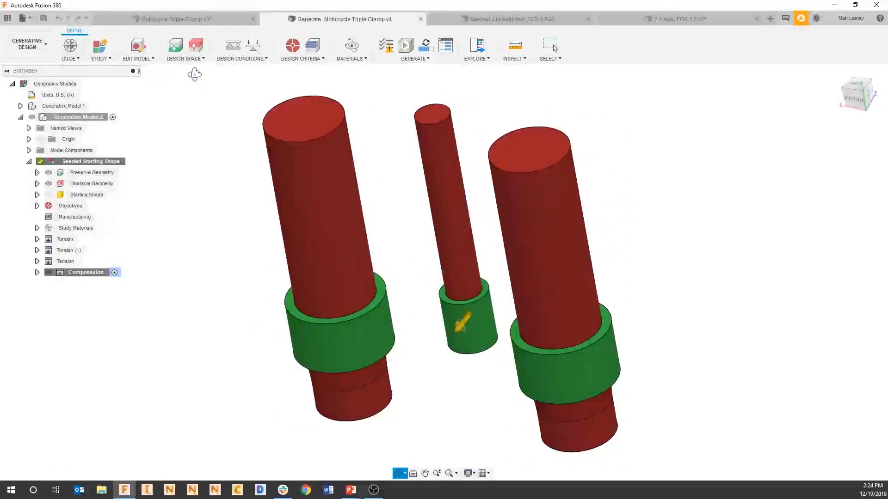
# Show the Study Settings dialog with the Synthesis resolution slider between Coarse and Fine
pyautogui.click(100, 50)
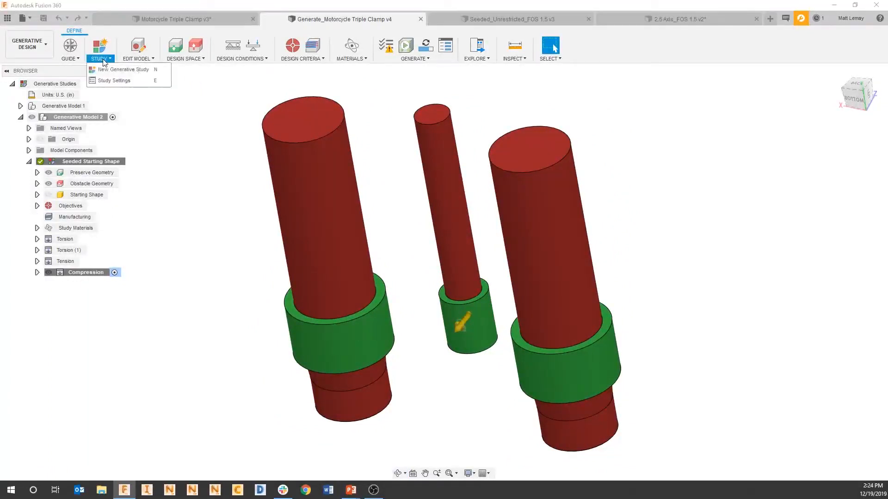
pyautogui.click(114, 81)
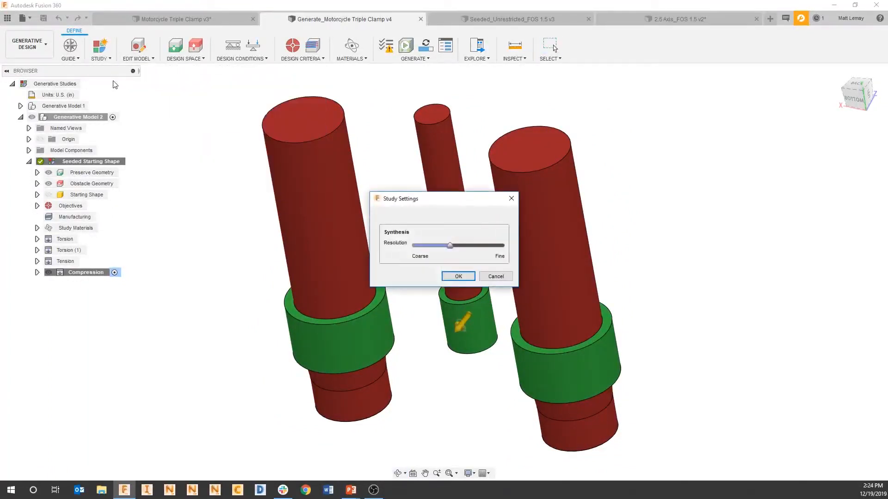